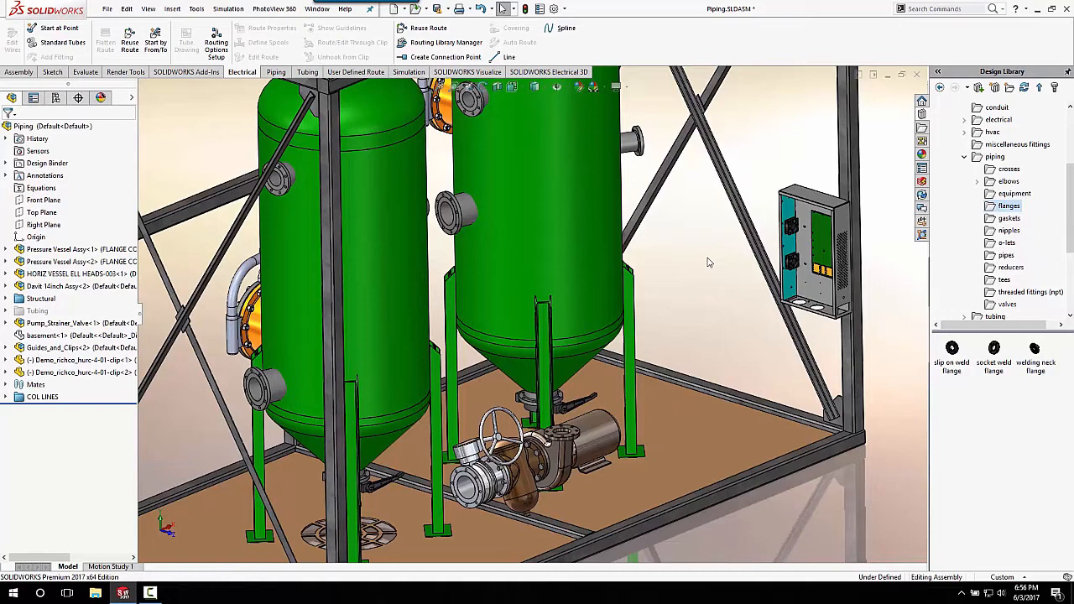
mouse_move(728, 282)
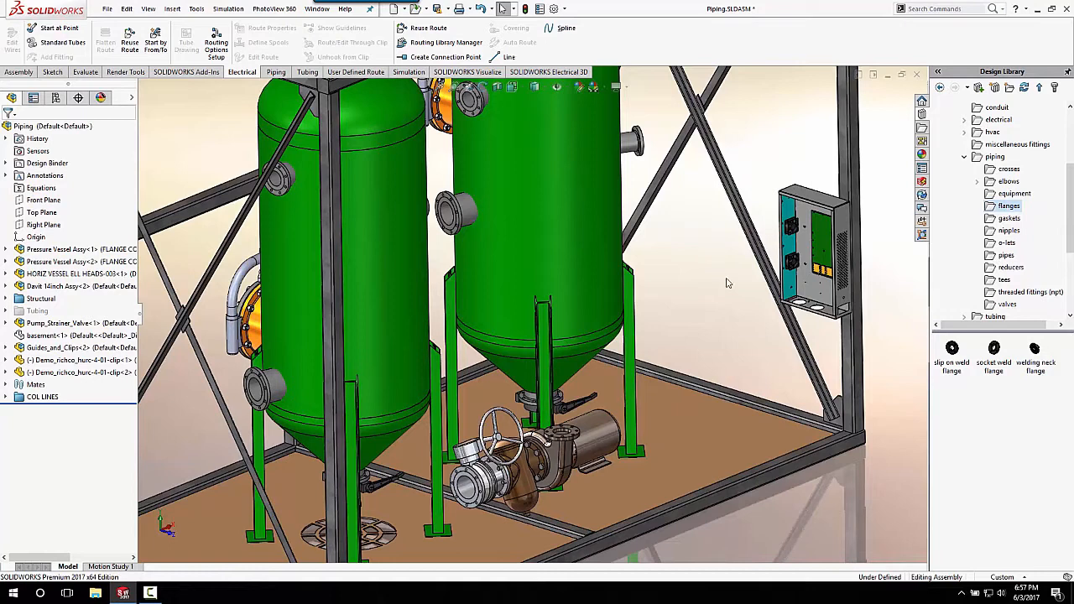
mouse_move(952, 364)
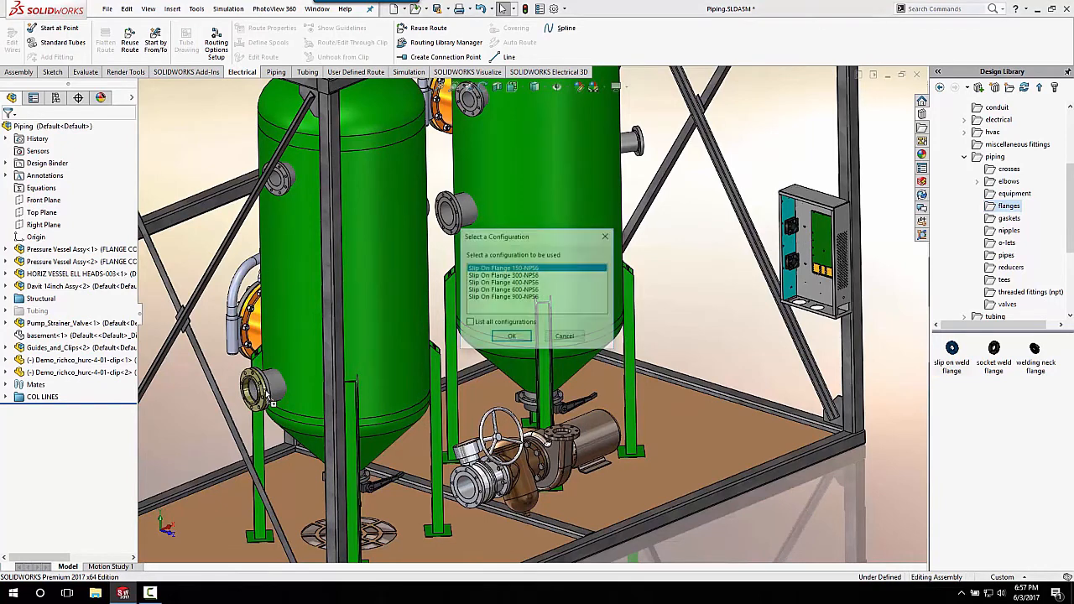
Step: Confirm the flange configuration, accept Route Properties and save the Pipe_3-Piping-001 files inside the assembly
left_click(510, 335)
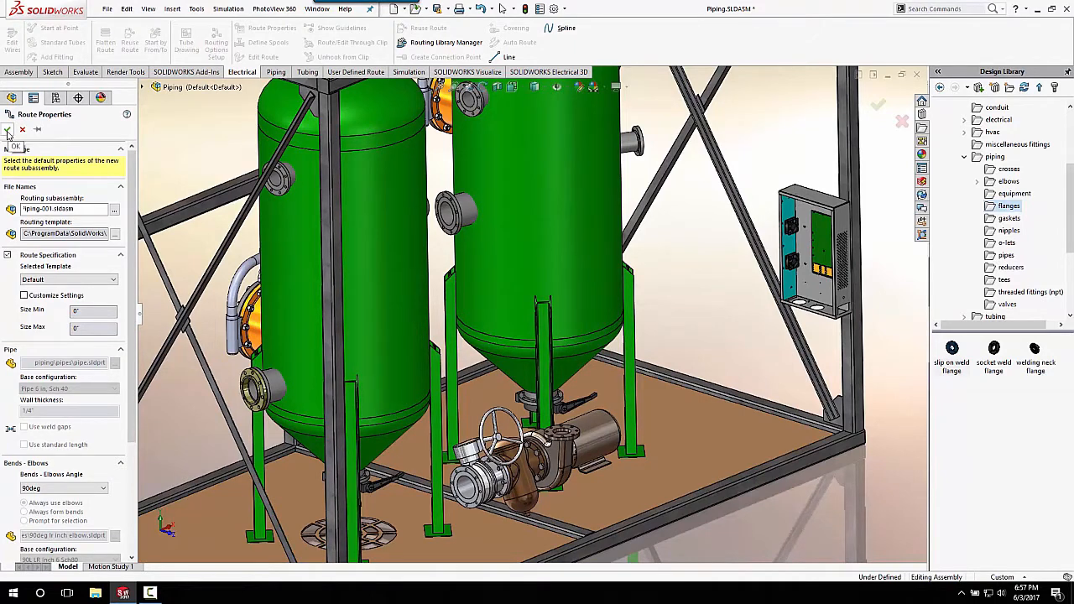
left_click(7, 144)
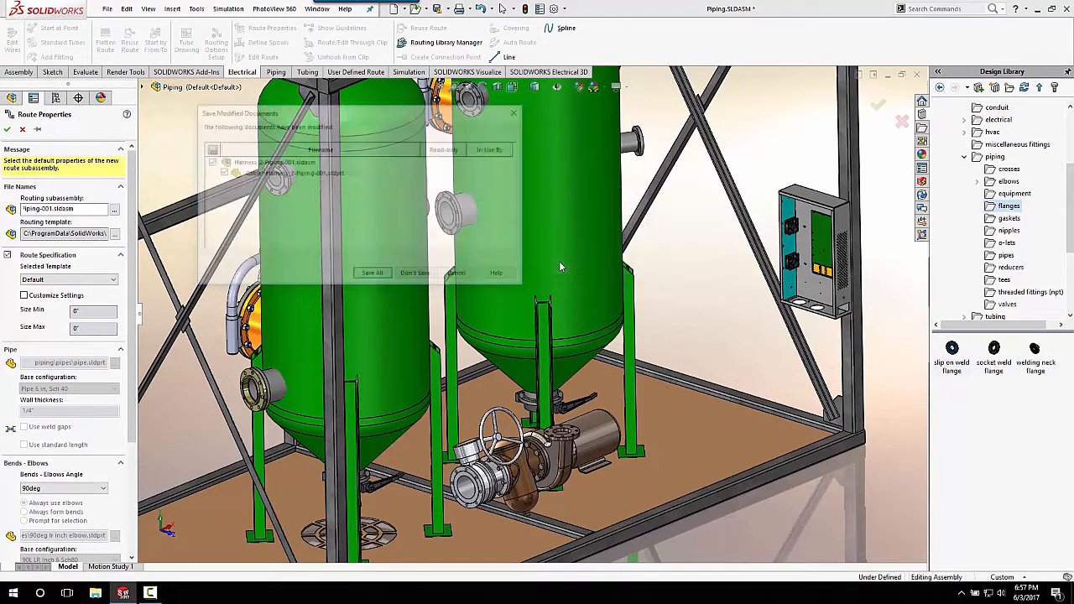
left_click(373, 276)
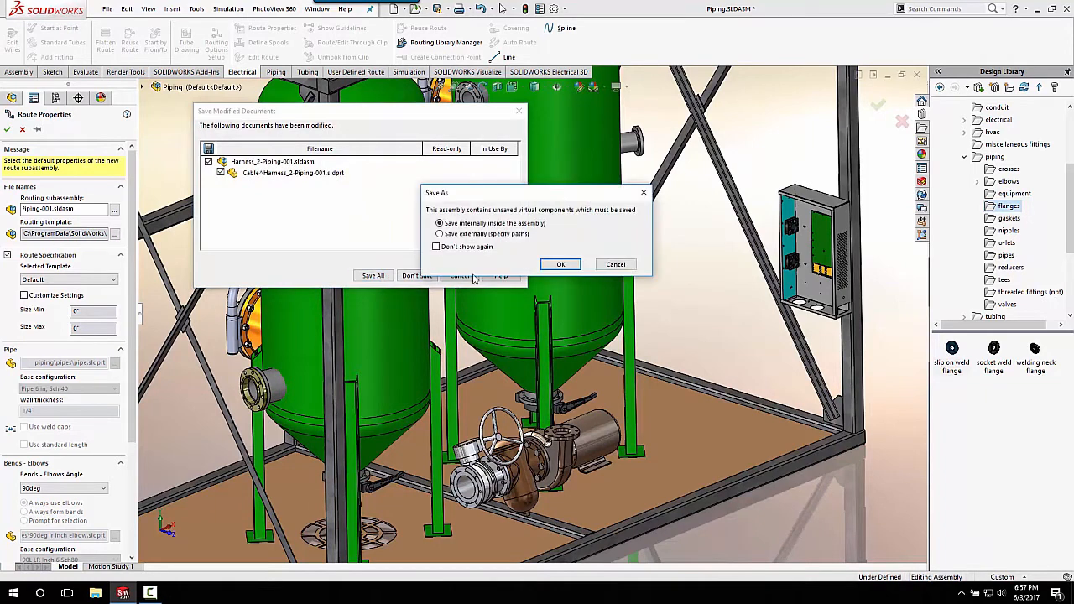
left_click(560, 265)
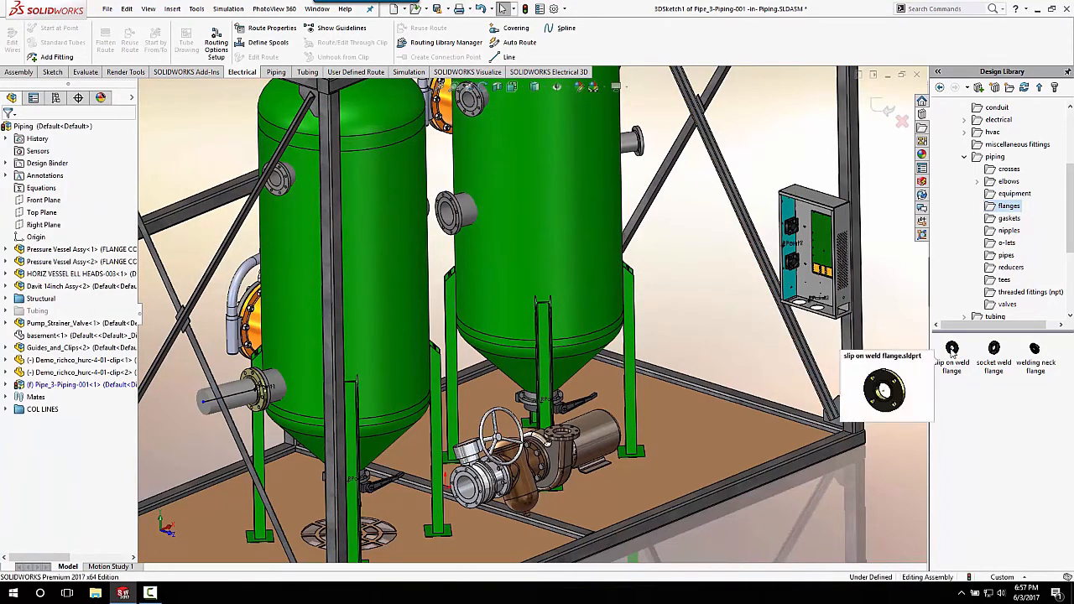
Step: Place a second slip-on weld flange and Auto Route a bent pipe between the two flange ends
left_click(952, 352)
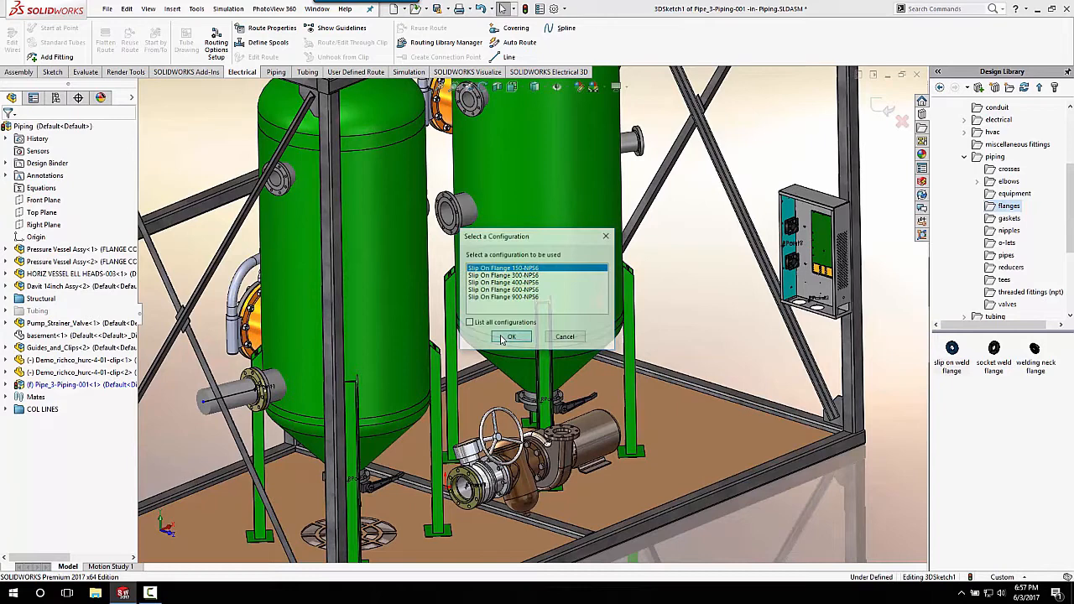
left_click(510, 336)
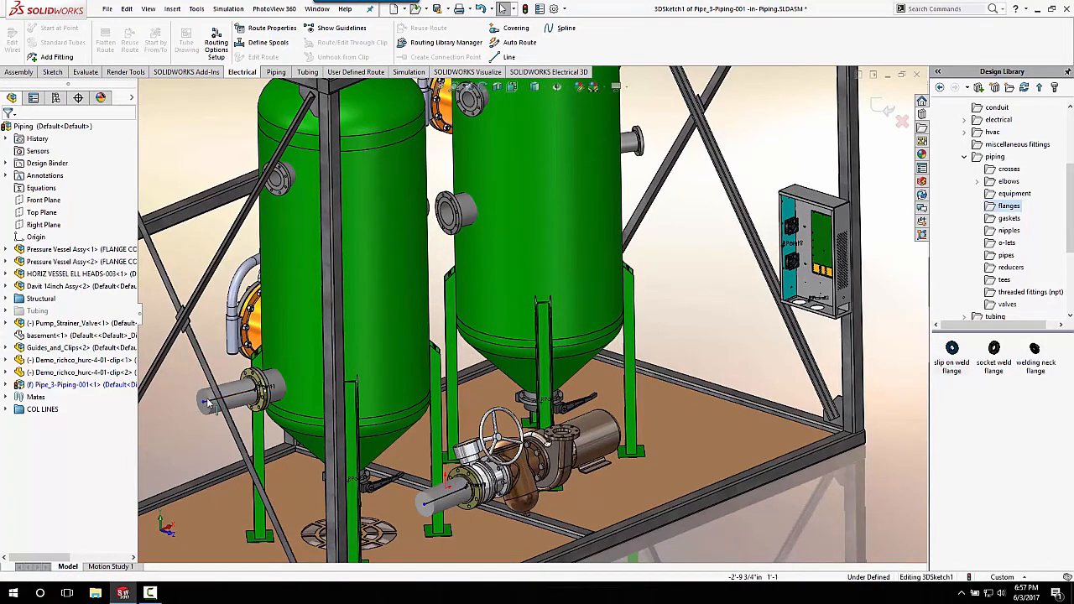
right_click(214, 401)
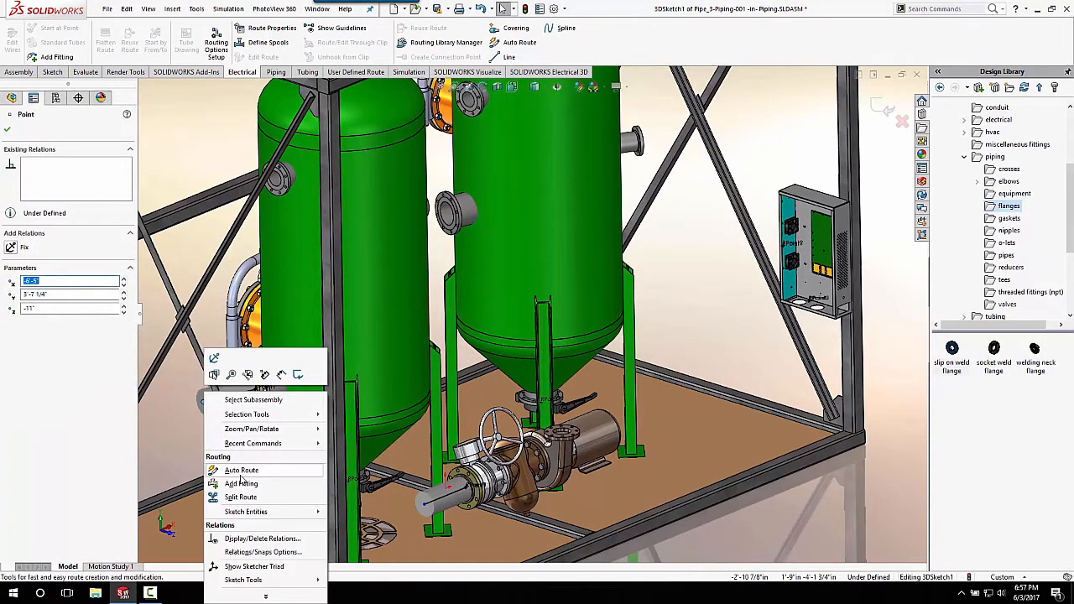
left_click(241, 470)
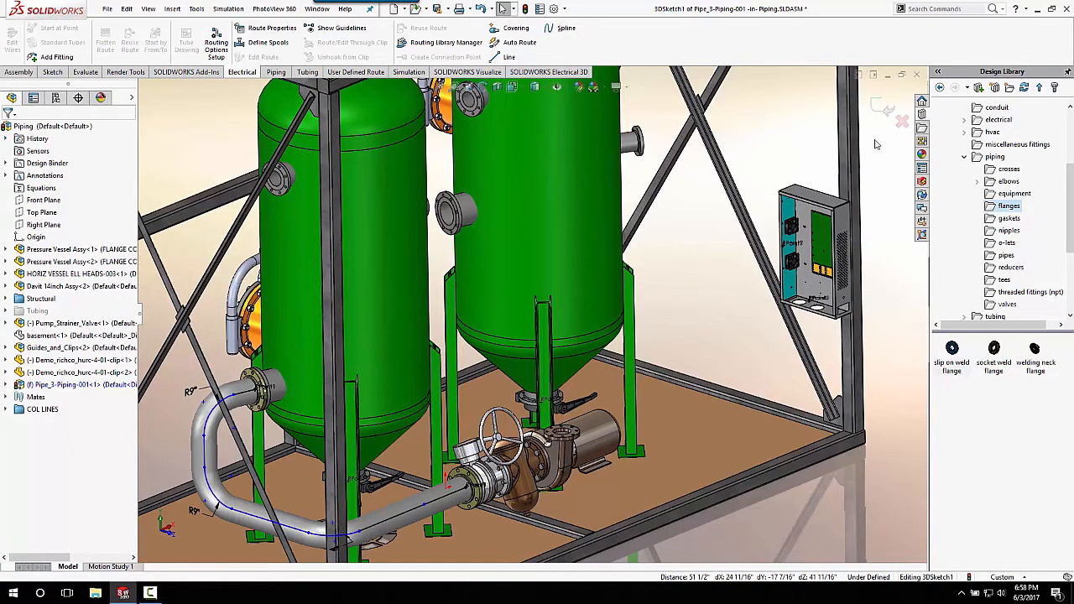
mouse_move(881, 131)
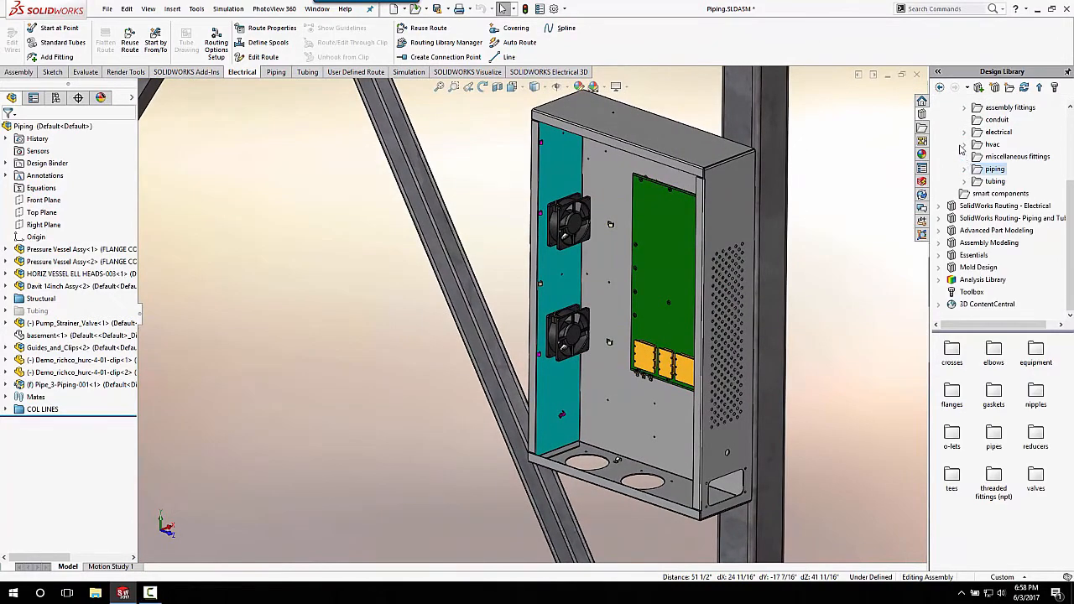
Step: Start an electrical harness route inside the enclosure, ready for Auto Route
left_click(998, 131)
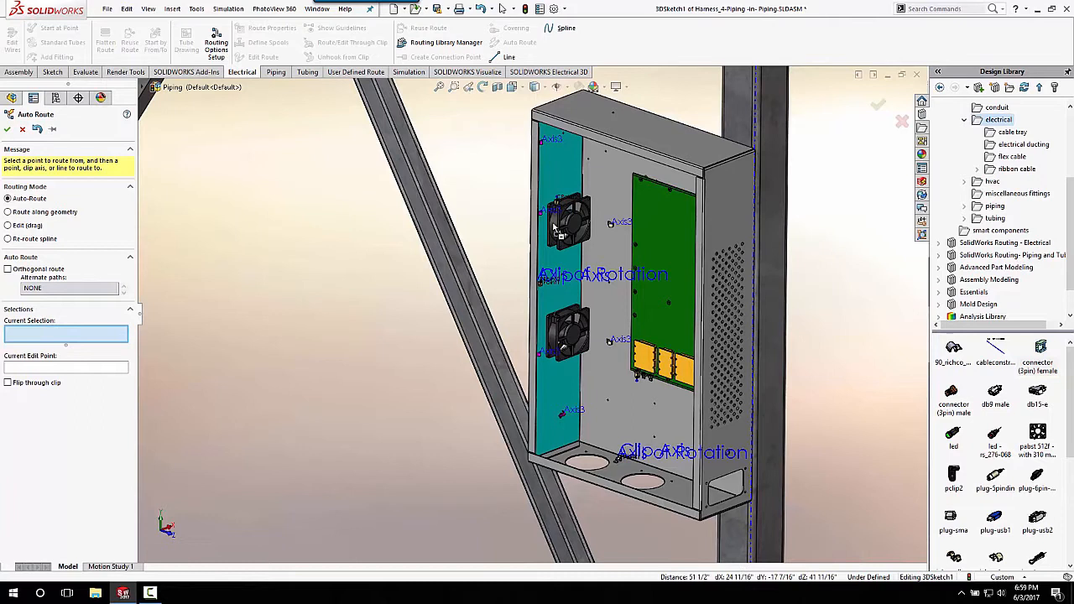
mouse_move(557, 200)
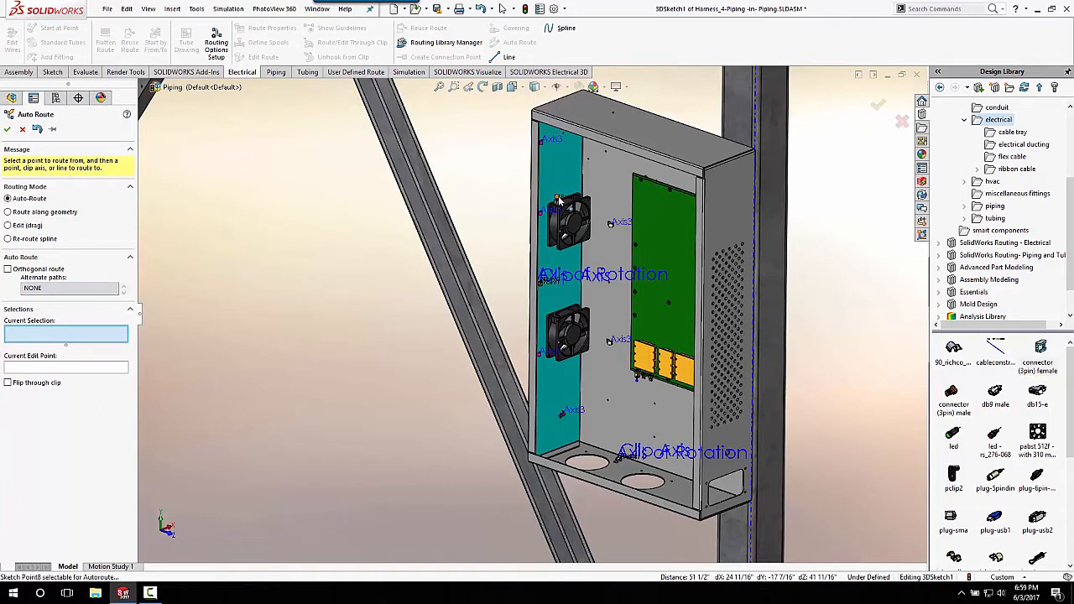
Step: Auto-route a spline wire from the upper fan to the board connectors, dismissing the bend-radius warning
left_click(635, 383)
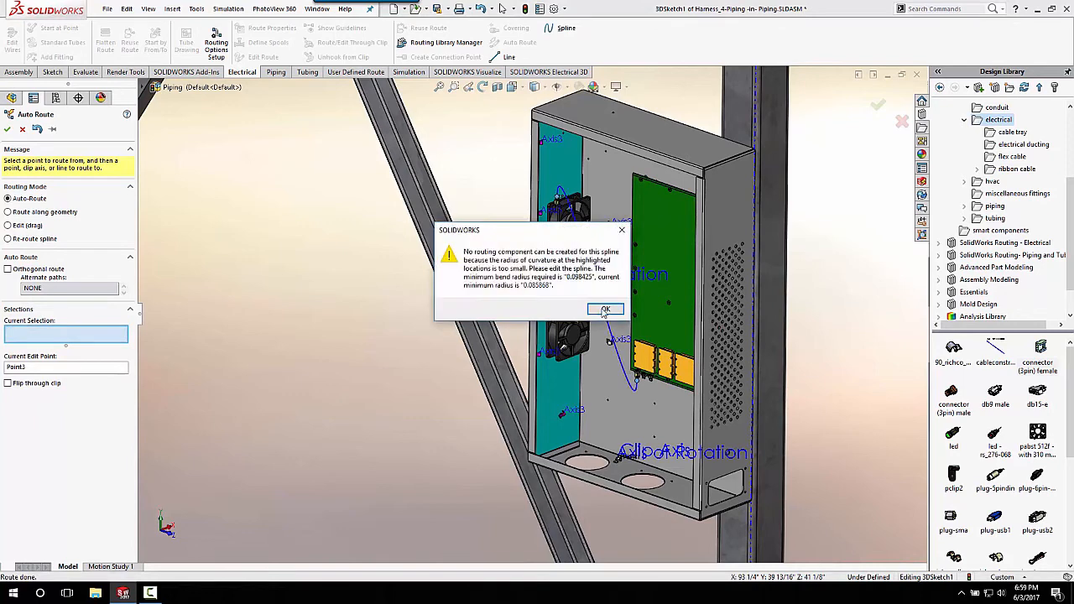
left_click(604, 309)
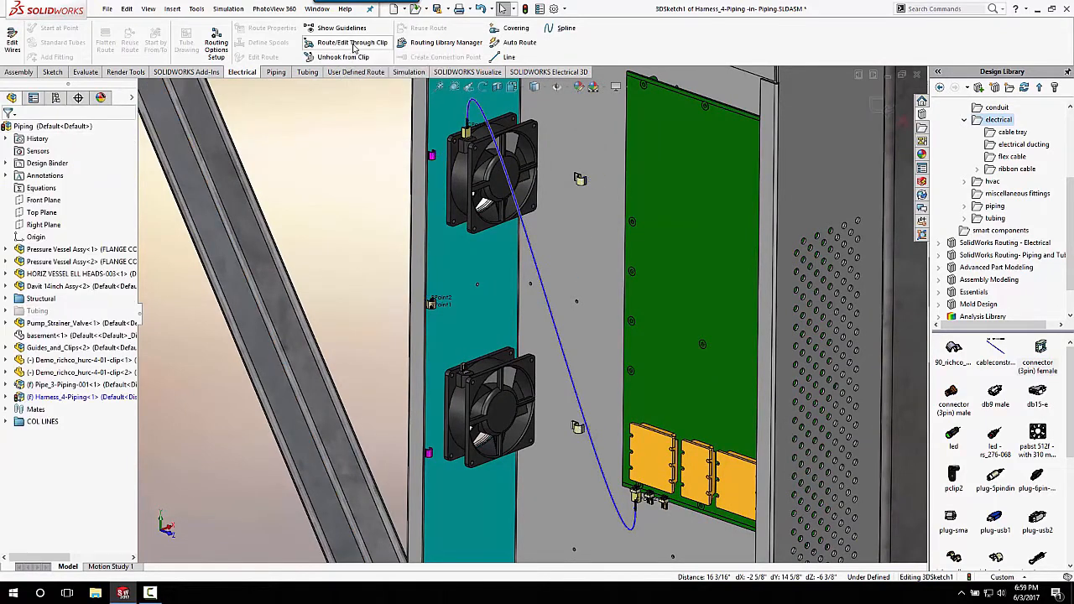
Step: Route the wire spline through the enclosure wall clips with Route/Edit Through Clip
left_click(348, 44)
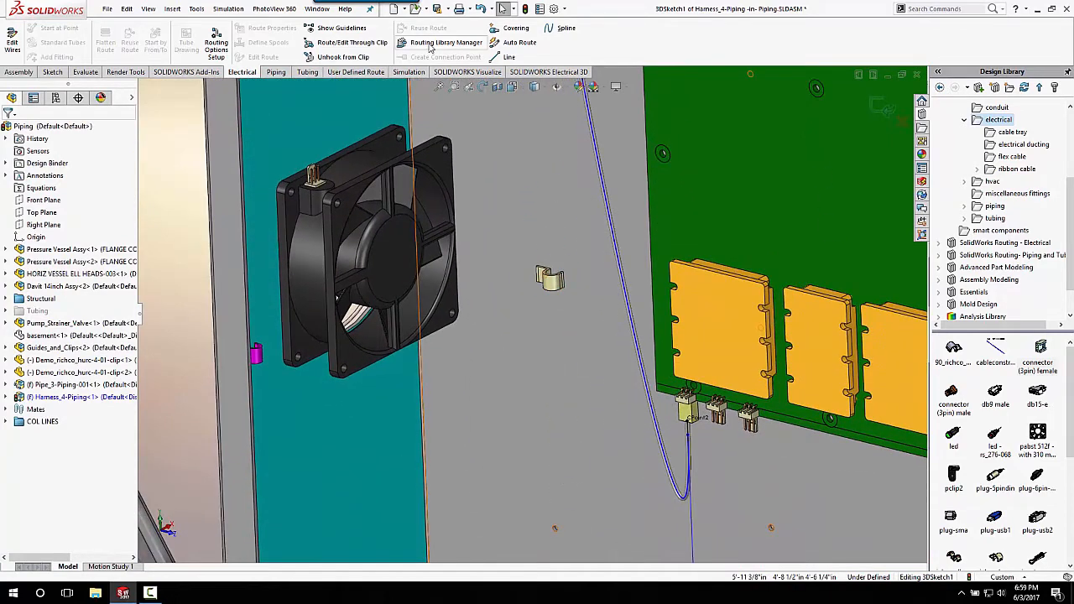
left_click(352, 42)
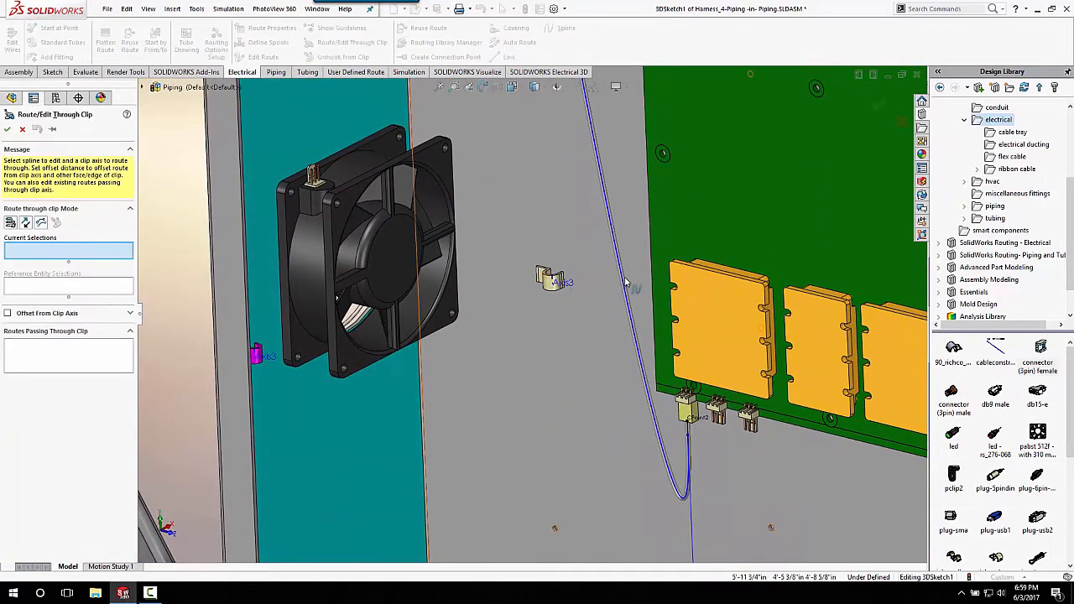
left_click(624, 282)
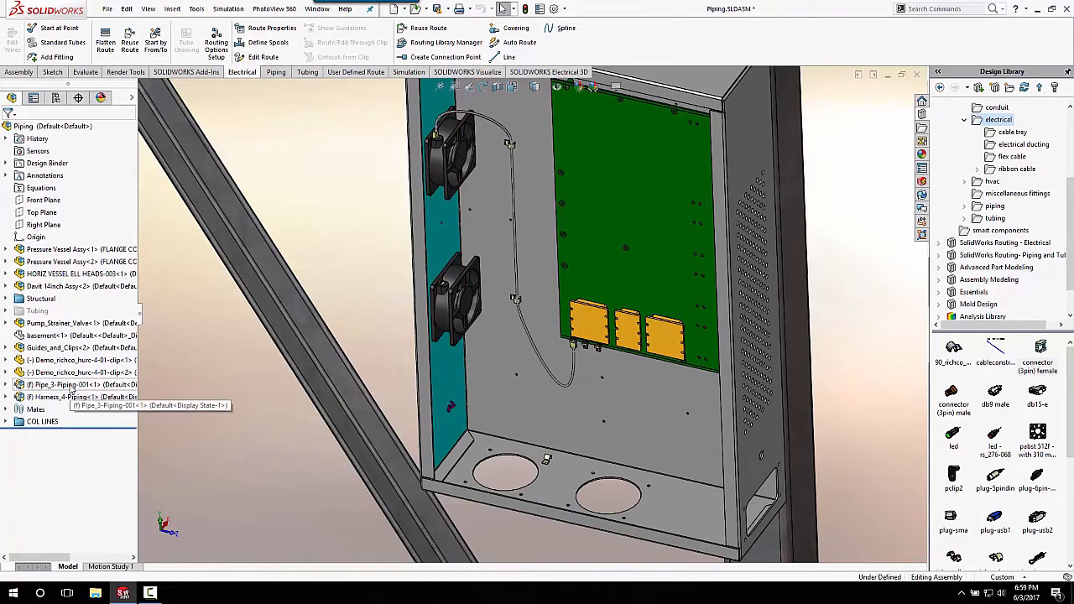
Step: Select Pipe_3-Piping-001 in the tree and zoom to the bent pipe run beneath the vessel
left_click(75, 385)
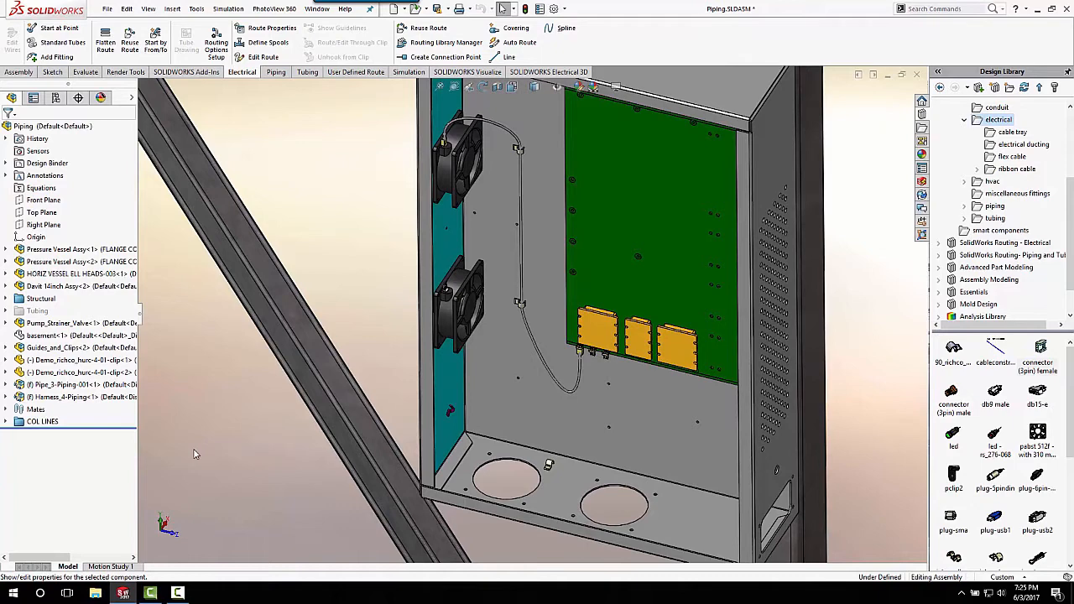
left_click(75, 384)
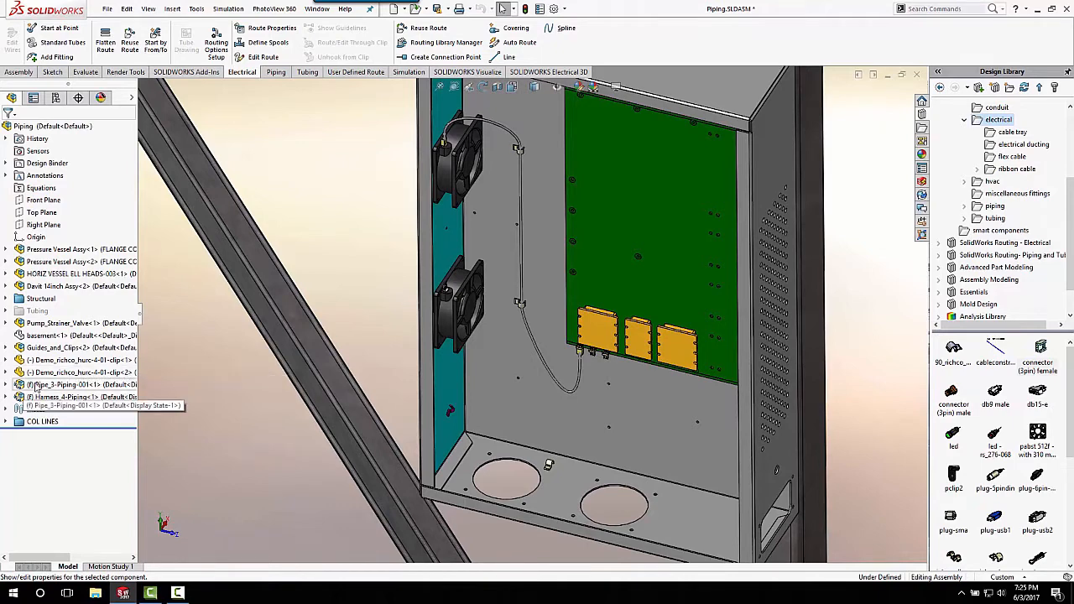
left_click(81, 384)
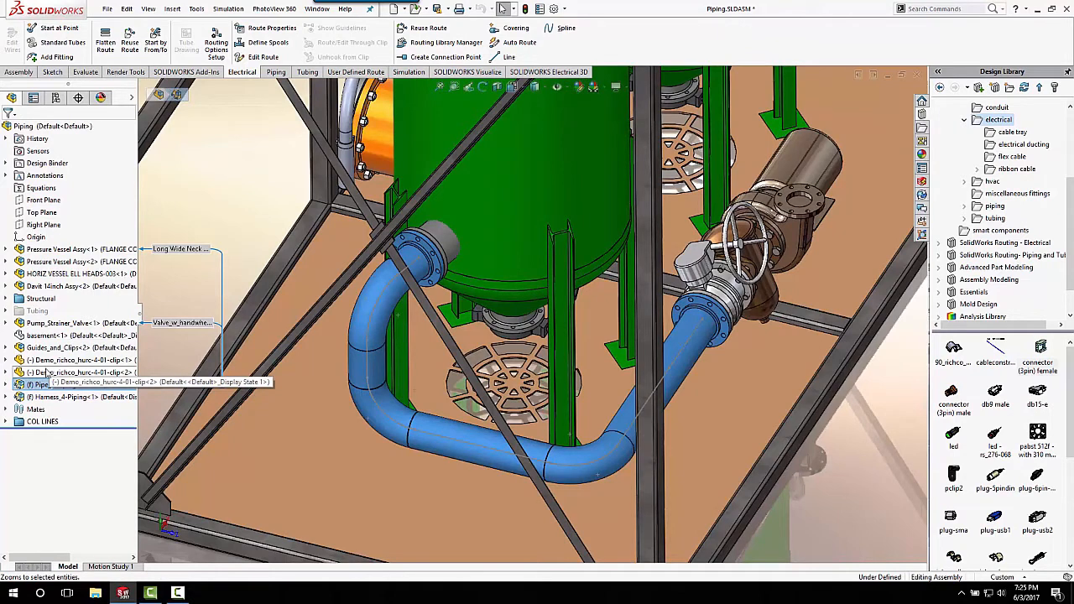
Step: View the pipe route's elbows and straight spools via Define Spools, then return to the harness
right_click(47, 373)
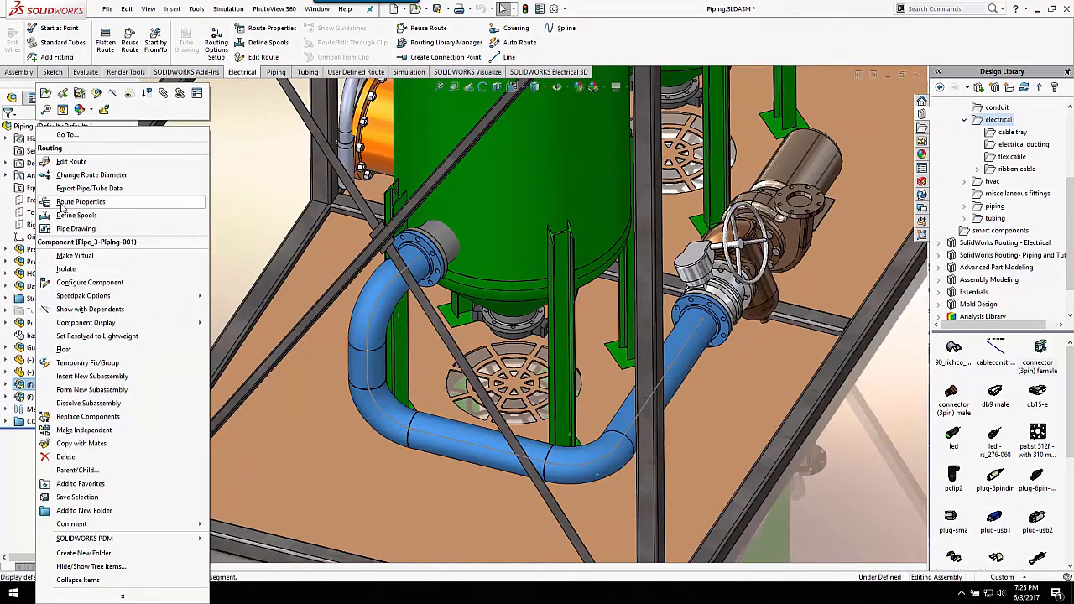
left_click(70, 161)
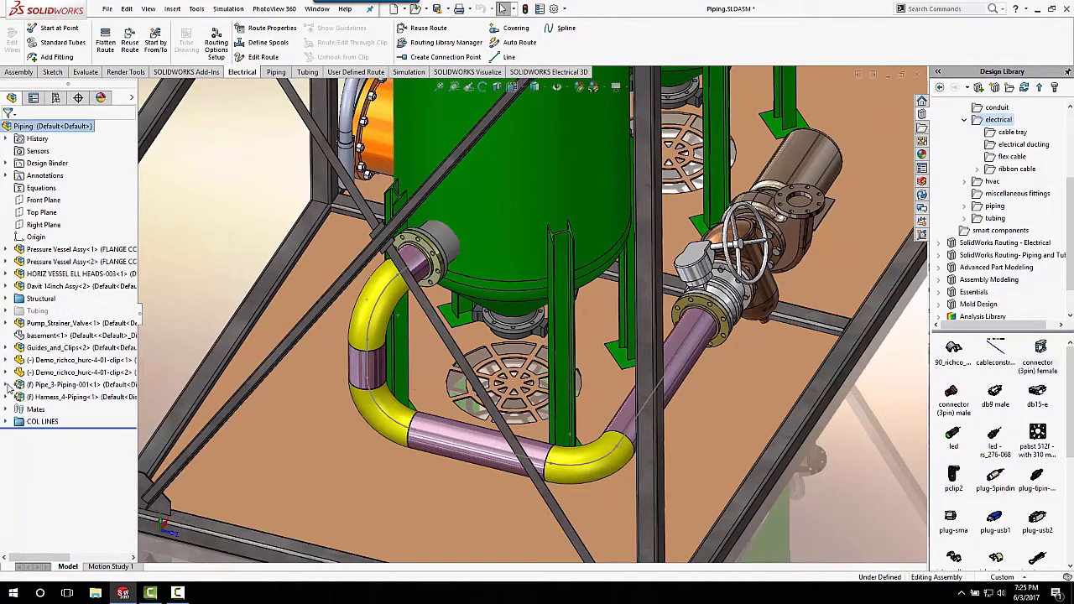
right_click(84, 396)
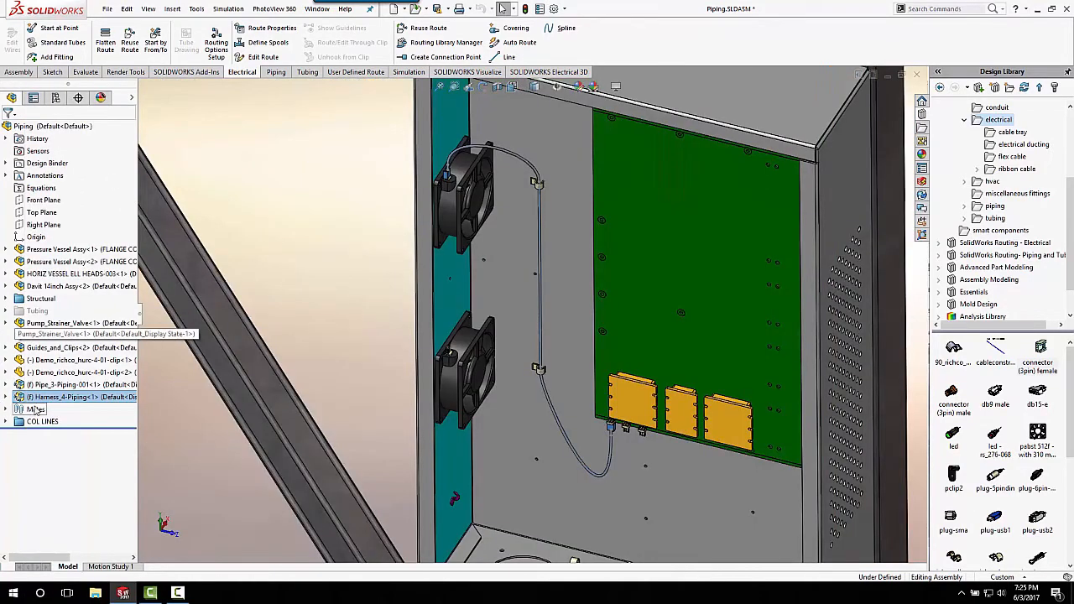
Step: Reopen the Harness_4-Piping route with Edit Route to show the fan-to-board wire path
right_click(64, 396)
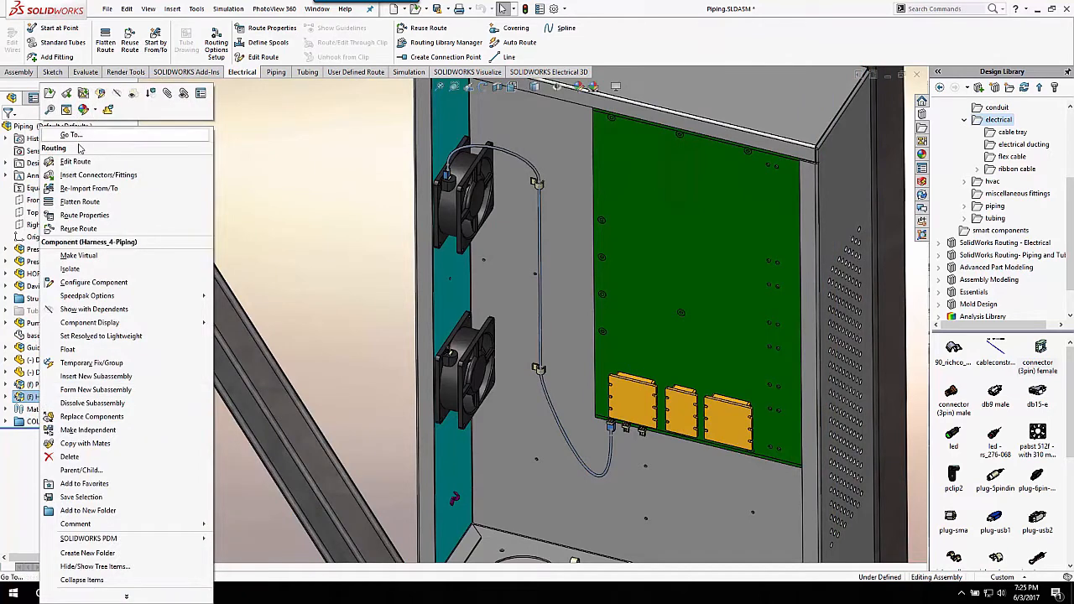
left_click(73, 162)
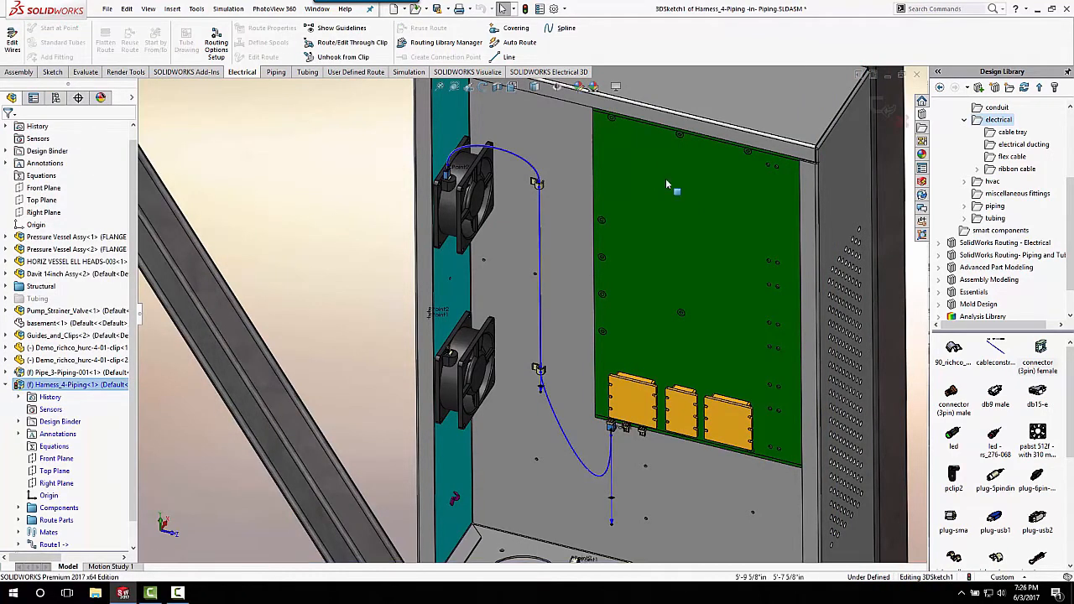